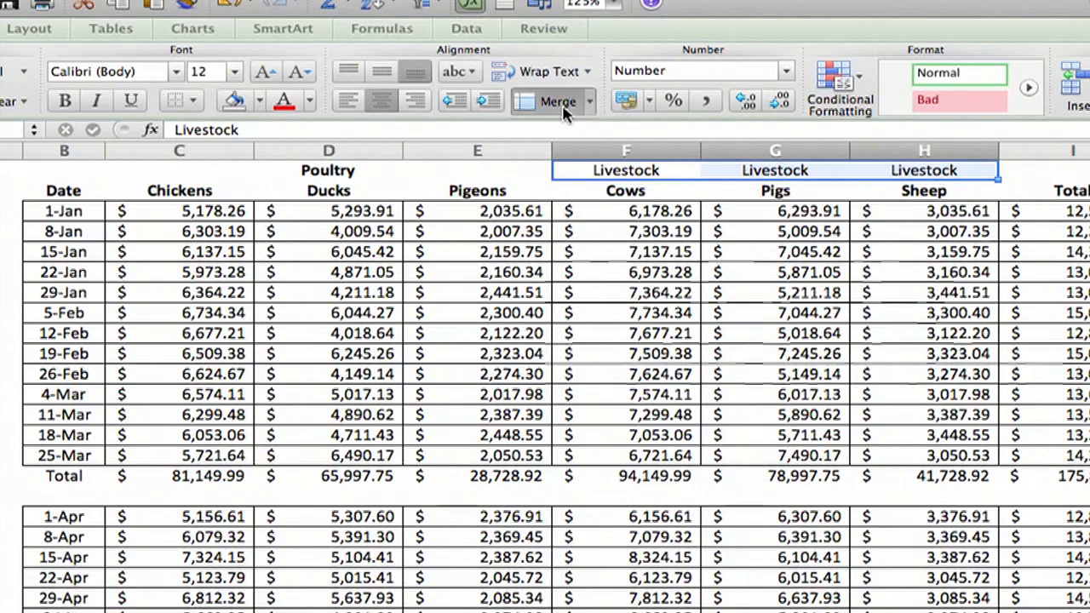
# Select and merge the three empty cells above Chickens, Ducks and Pigeons.
pyautogui.click(557, 101)
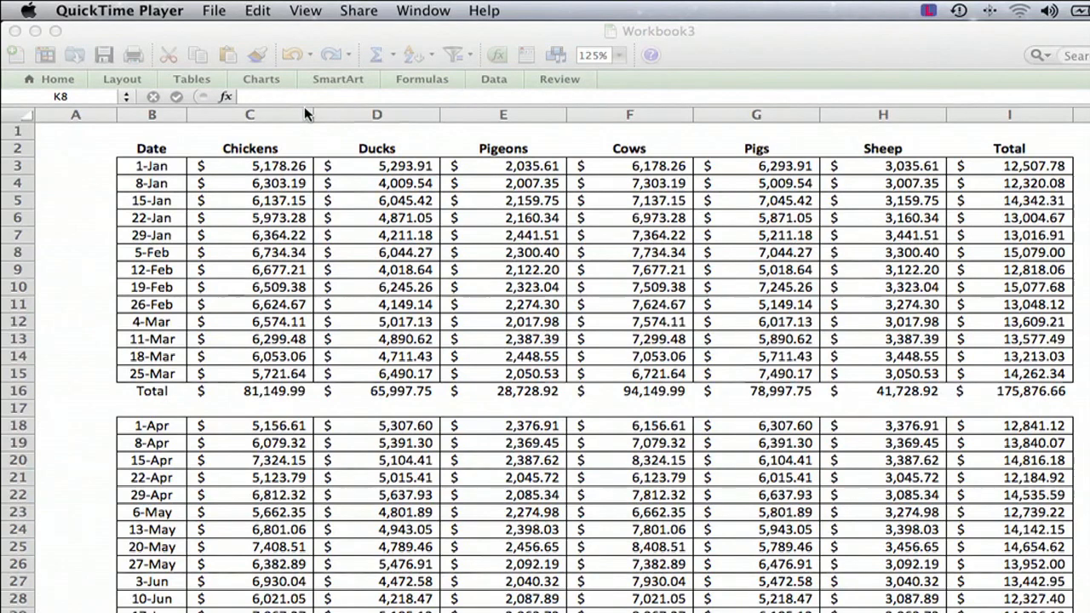
pyautogui.moveTo(353, 287)
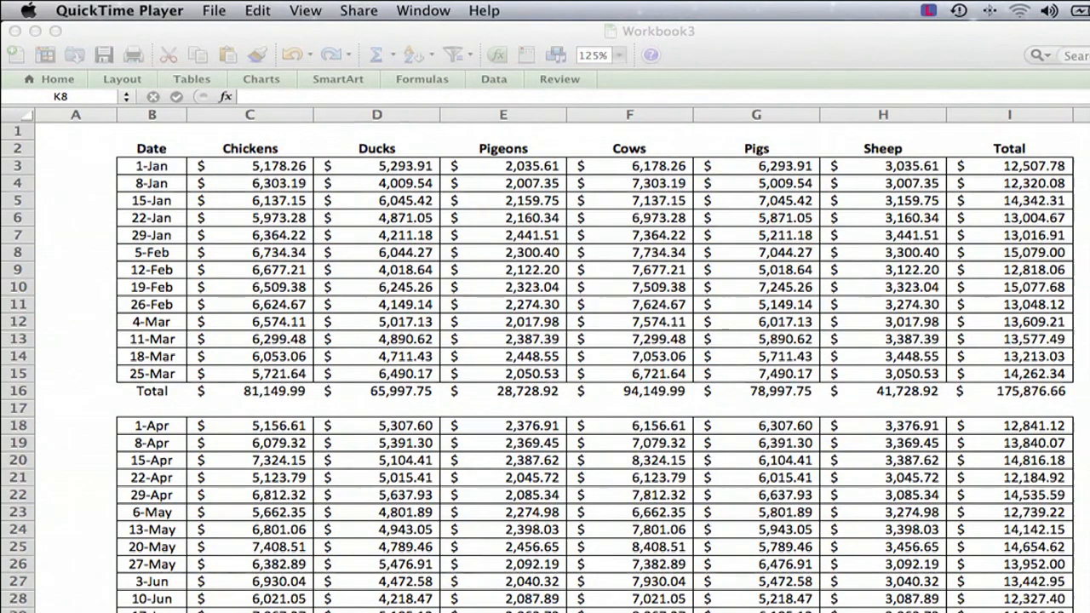
pyautogui.moveTo(322, 184)
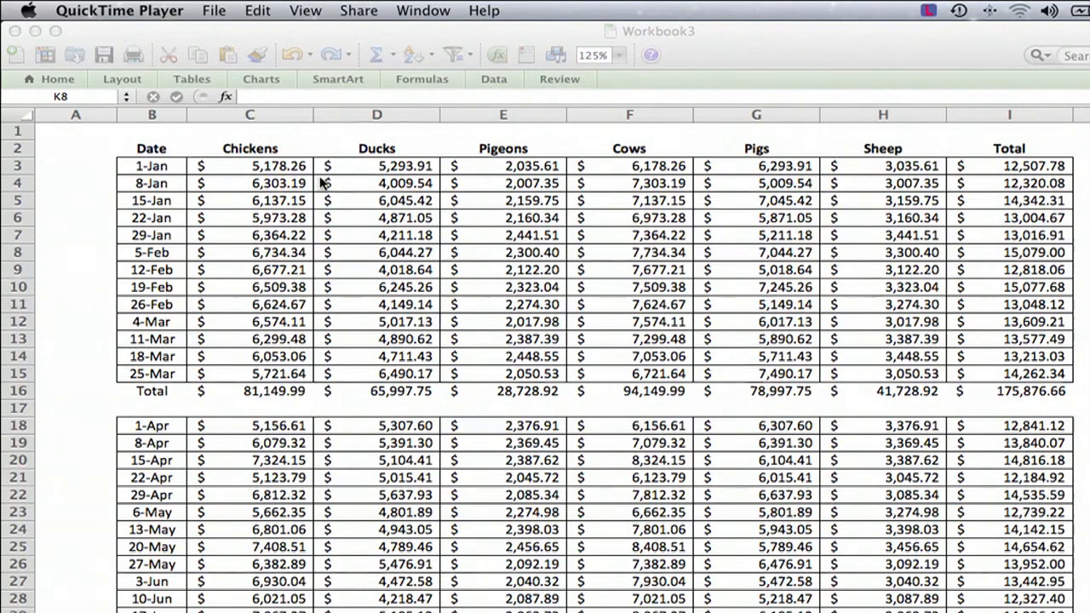
pyautogui.moveTo(249, 153)
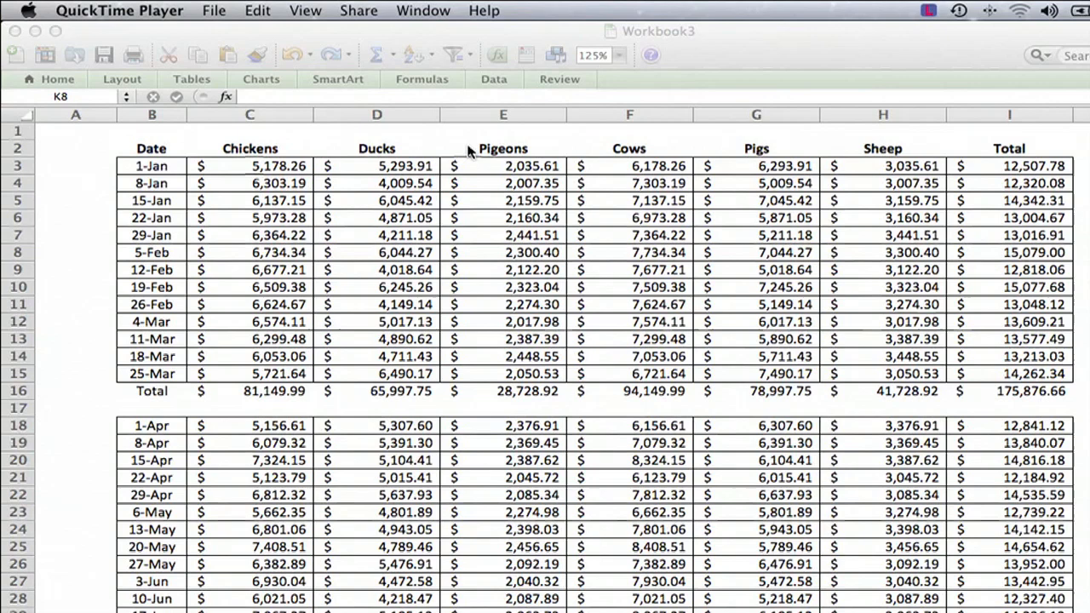
pyautogui.moveTo(239, 138)
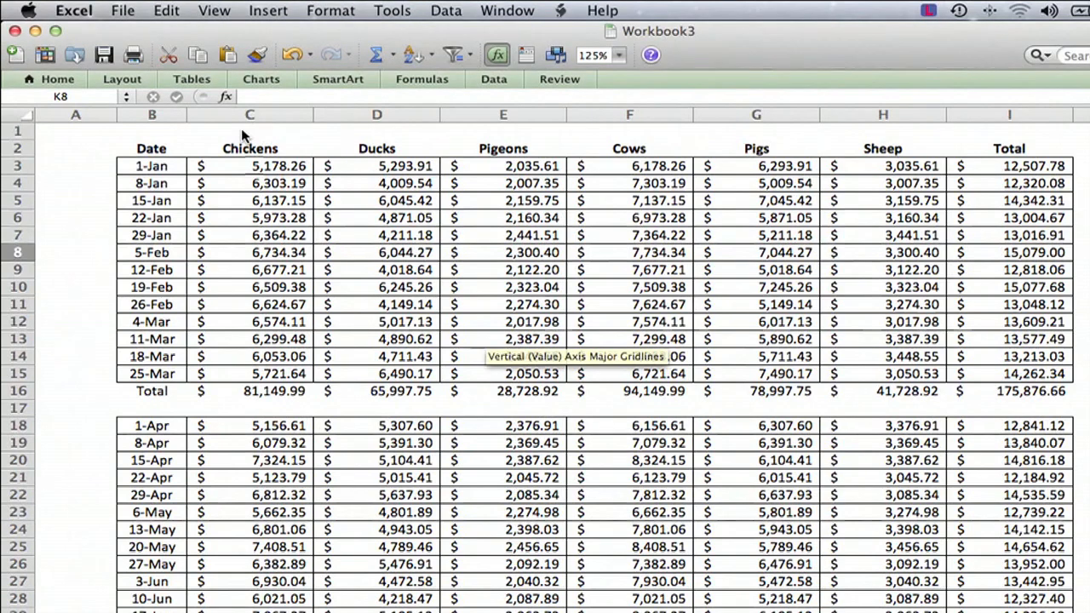
pyautogui.moveTo(250, 130); pyautogui.dragTo(502, 130)
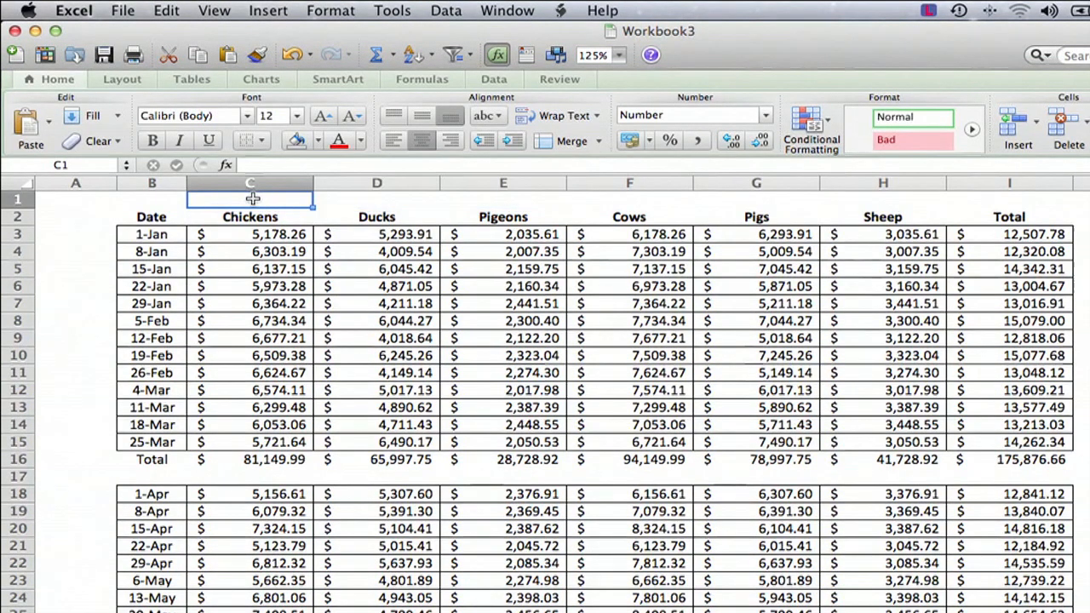
pyautogui.moveTo(250, 199); pyautogui.dragTo(502, 200)
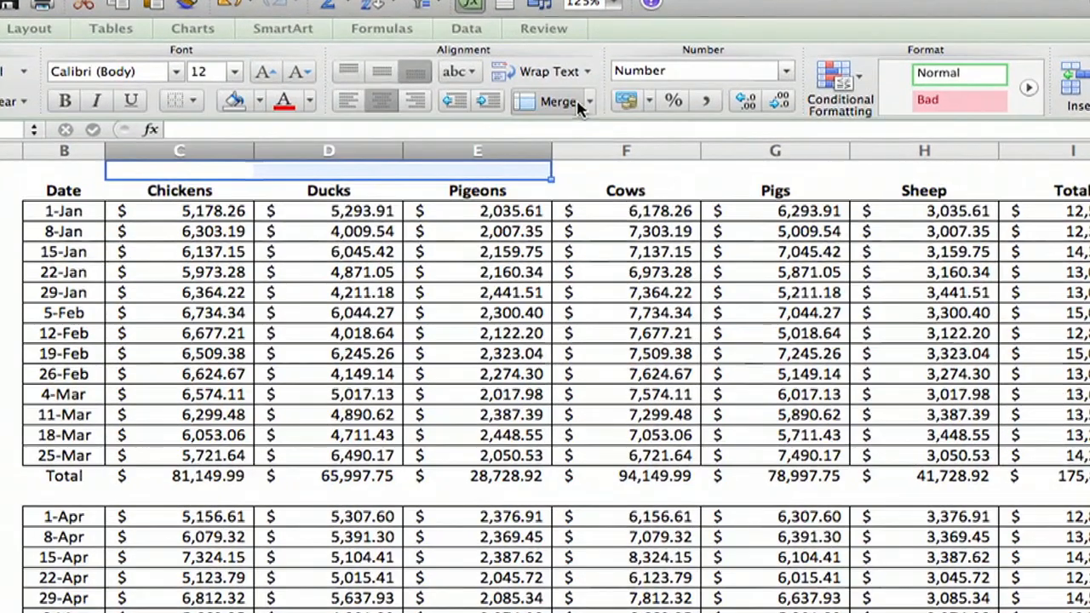
pyautogui.moveTo(558, 101)
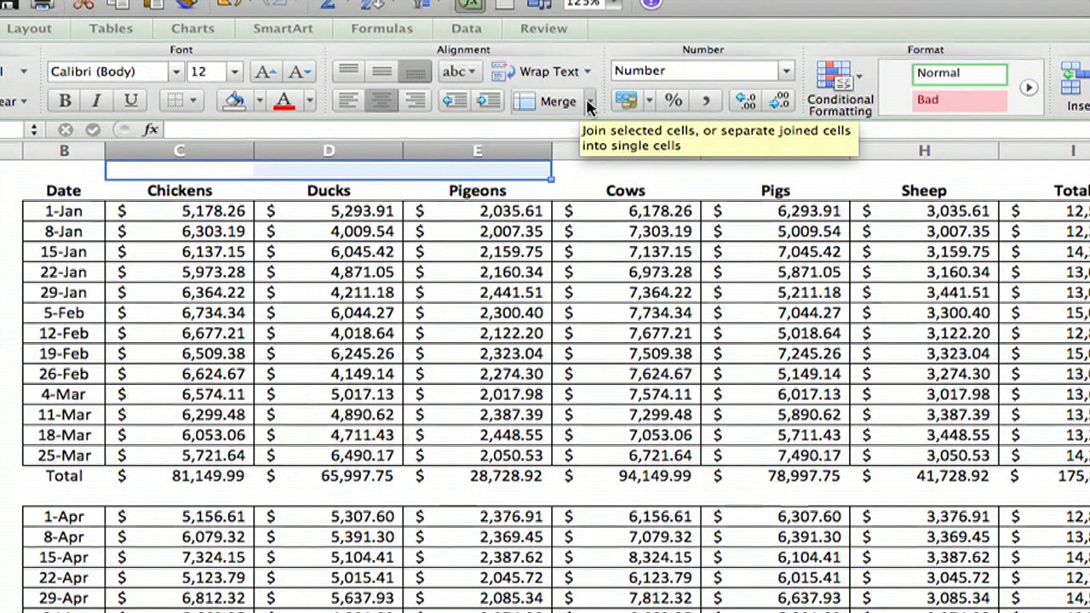
pyautogui.moveTo(528, 109)
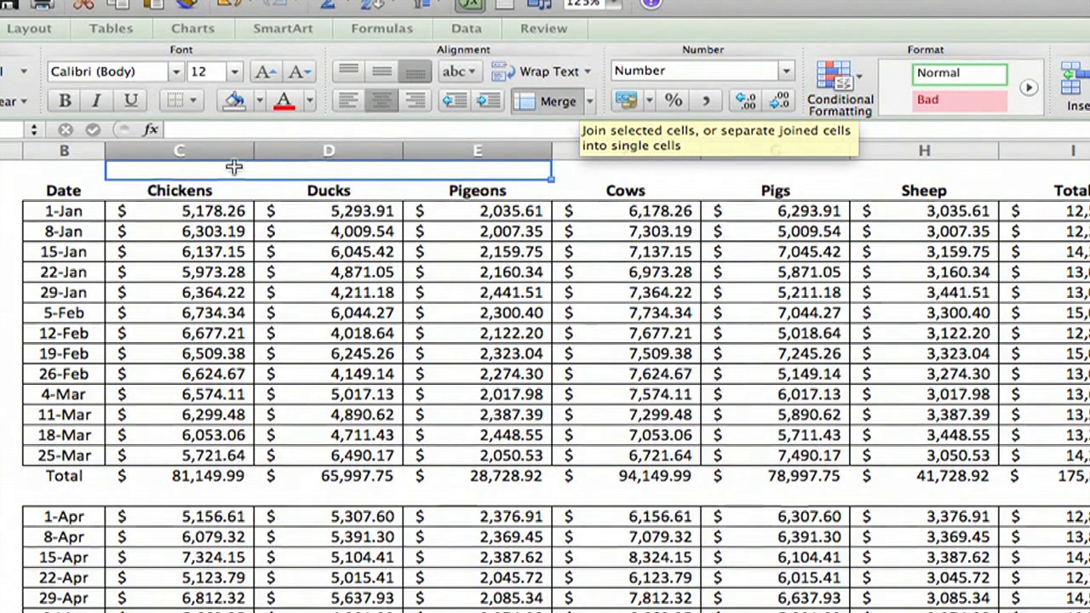
pyautogui.moveTo(330, 173)
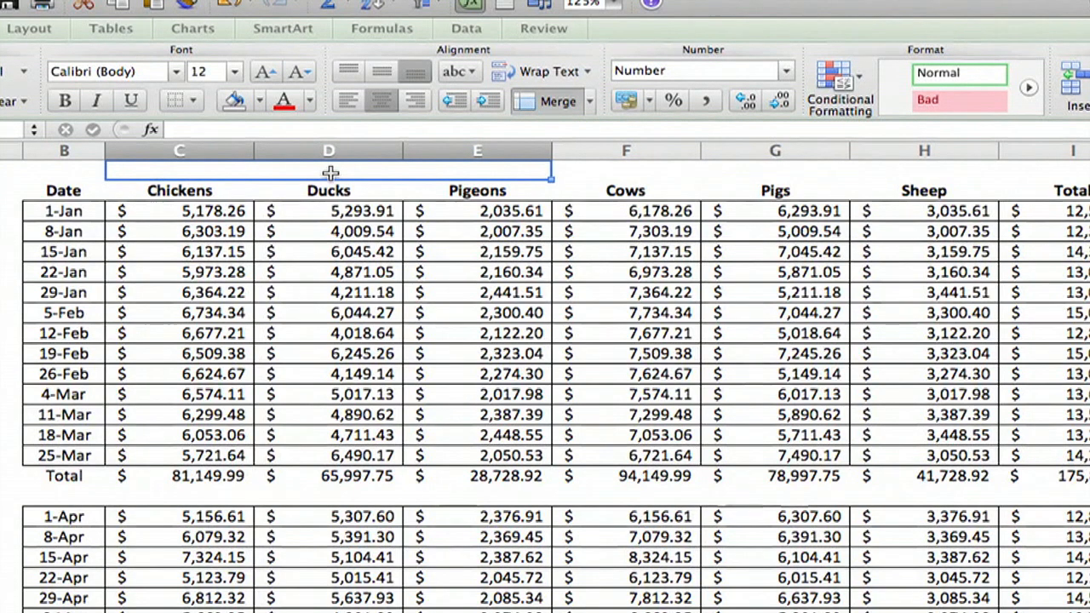
# Enter 'Poultry' as the heading in the merged cell above Chickens–Pigeons.
pyautogui.write('Poultry')
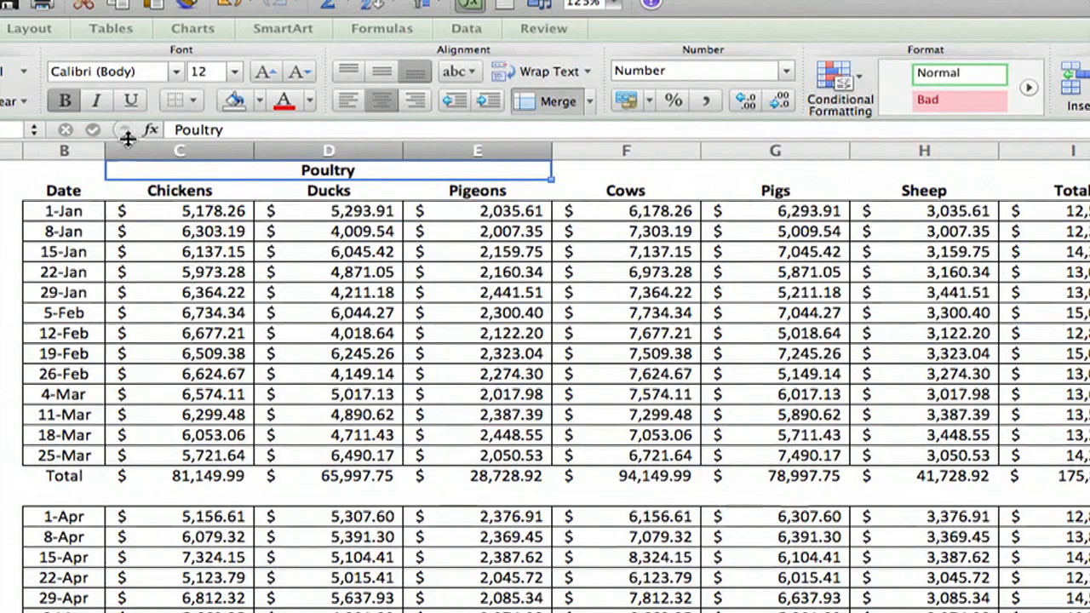
pyautogui.moveTo(628, 175)
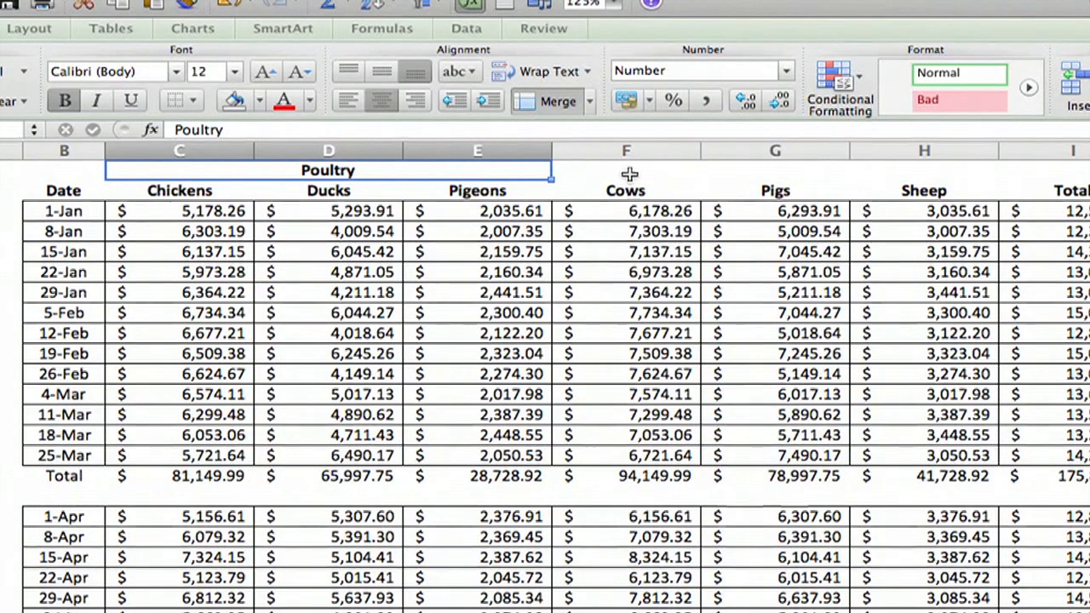
pyautogui.moveTo(605, 173)
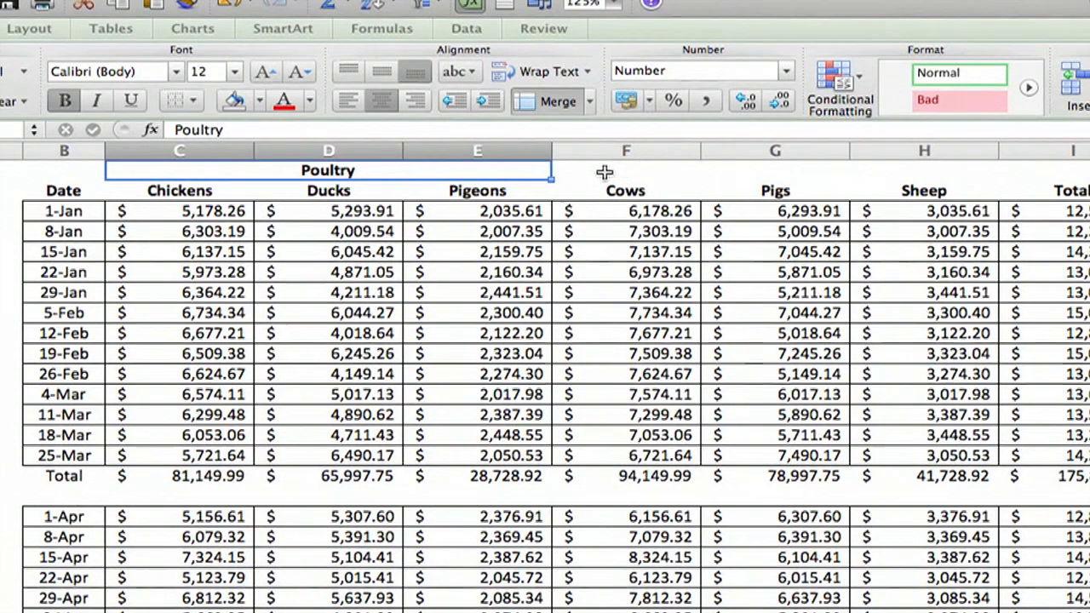
# Type 'Livestock' into each top-row cell above Cows, Pigs and Sheep.
pyautogui.click(626, 171)
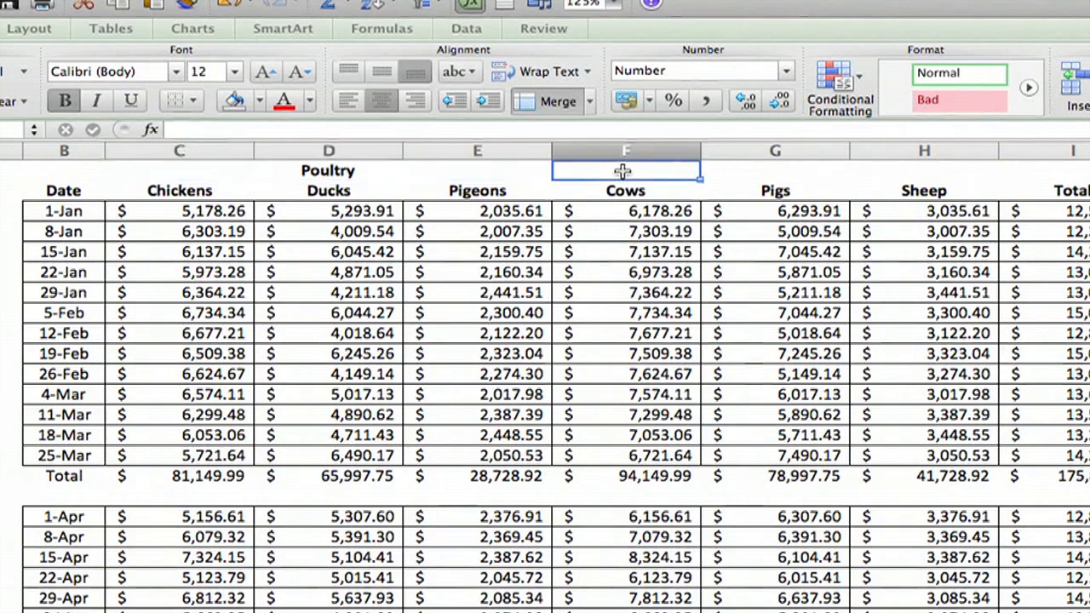
pyautogui.write('Li')
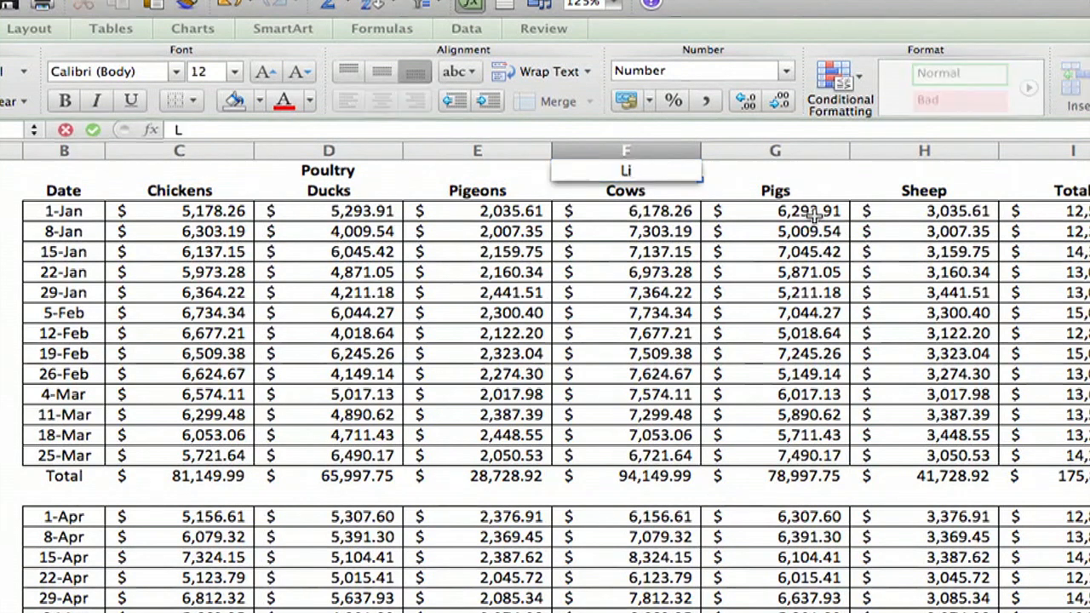
pyautogui.write('ivestock')
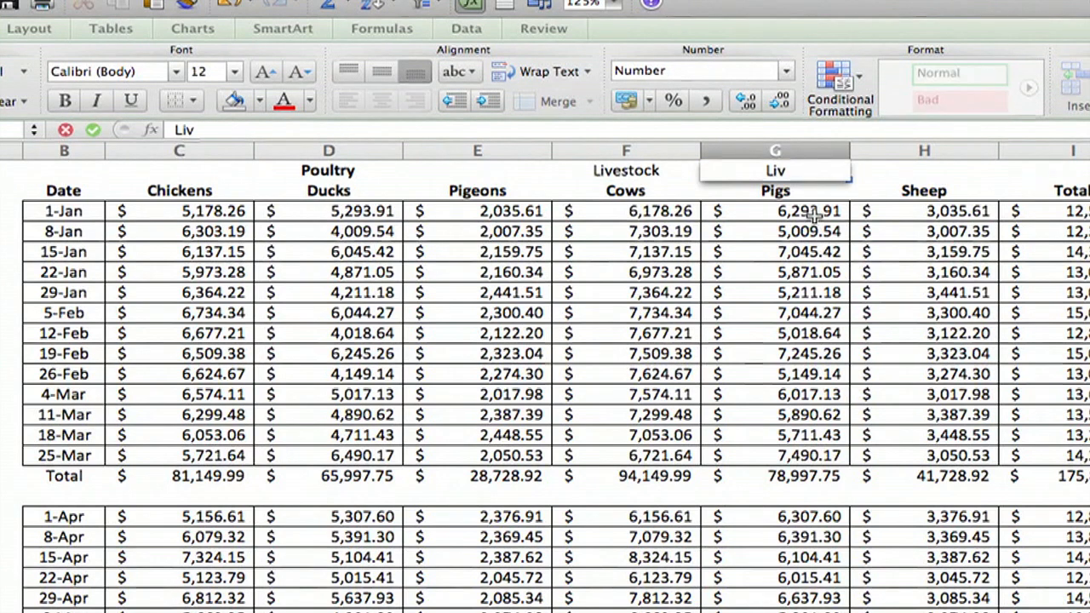
pyautogui.press('Return')
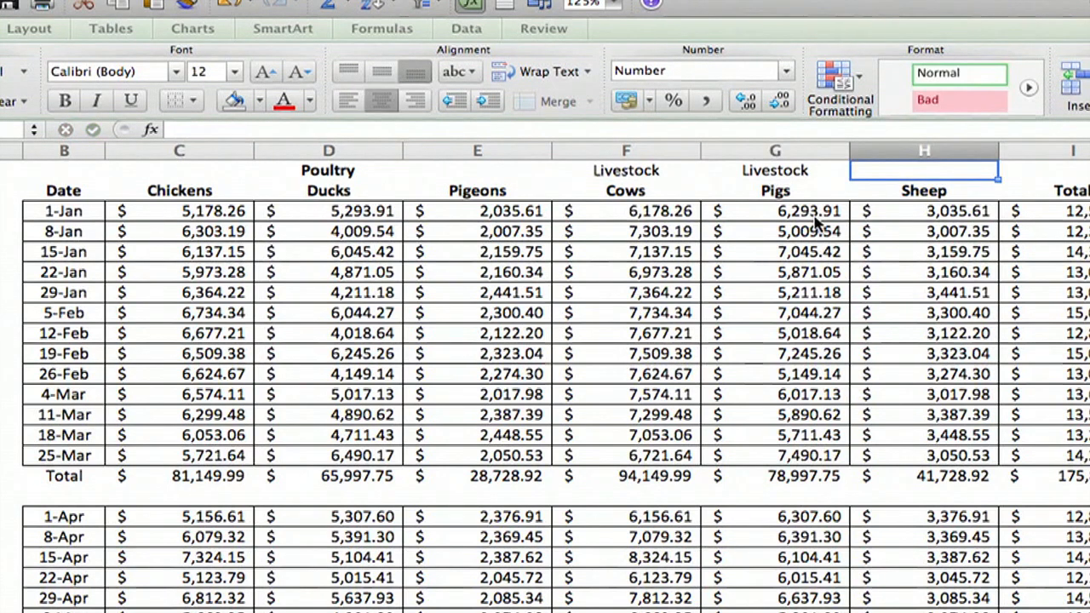
pyautogui.write('Livesto')
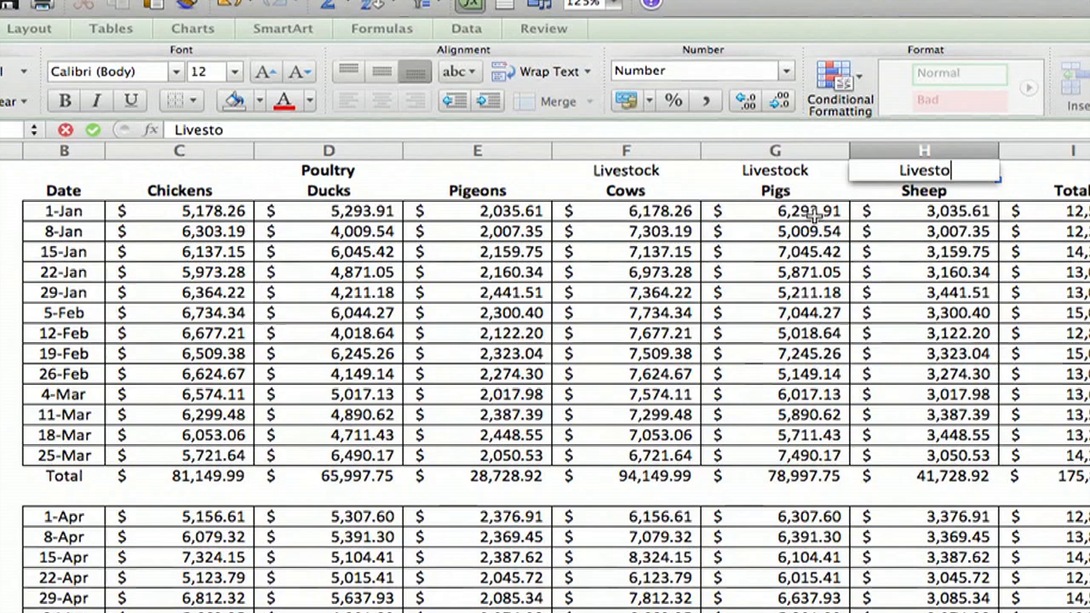
pyautogui.click(626, 190)
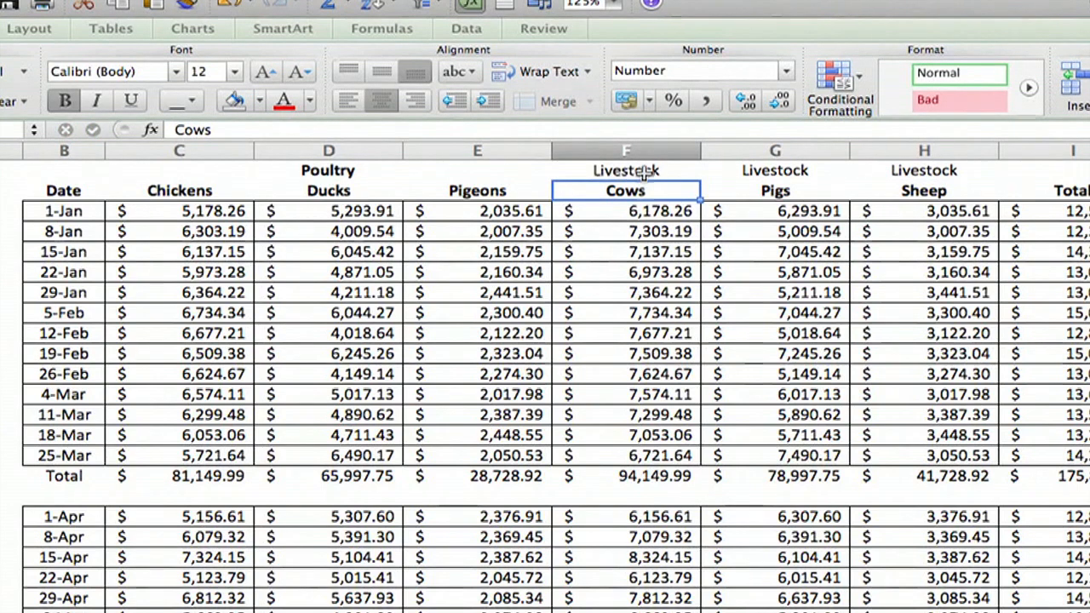
# Select the three Livestock cells F1:H1 and apply Merge, triggering the keep-upper-left warning.
pyautogui.moveTo(626, 171); pyautogui.dragTo(924, 171)
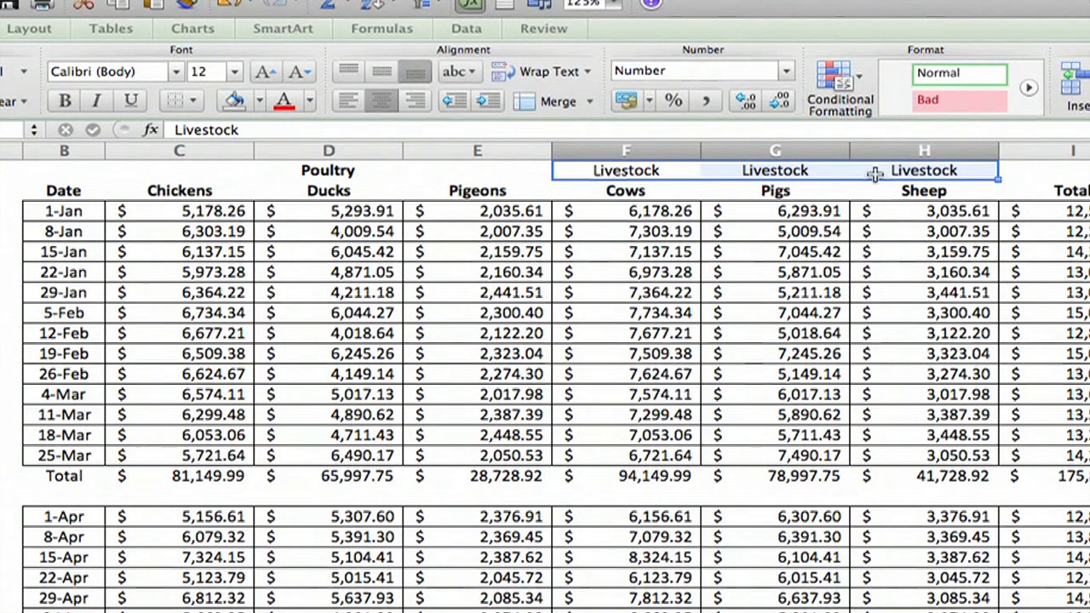
pyautogui.click(553, 101)
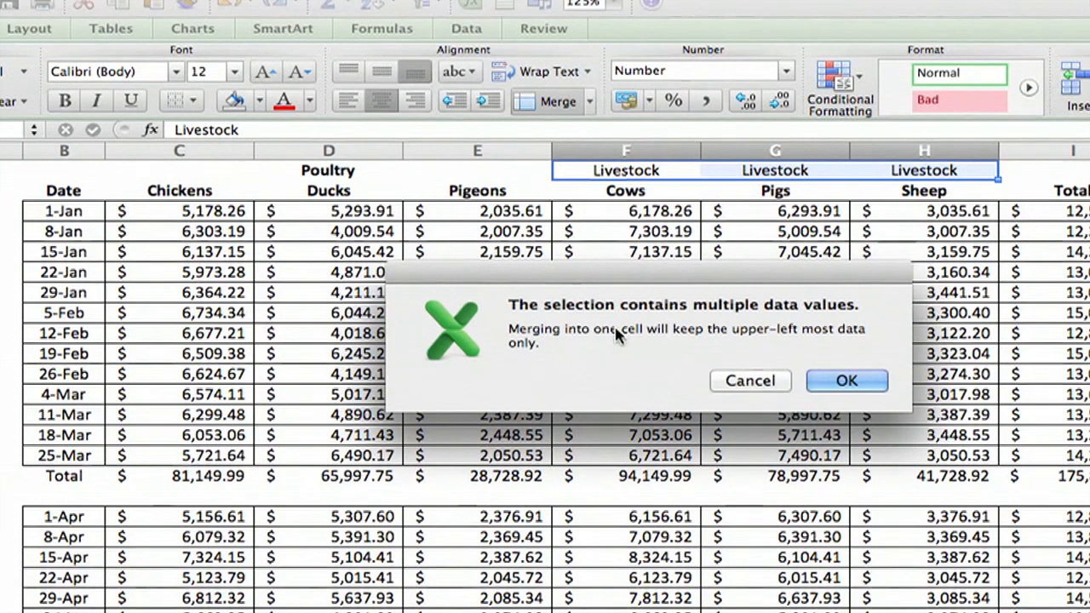
pyautogui.moveTo(814, 315)
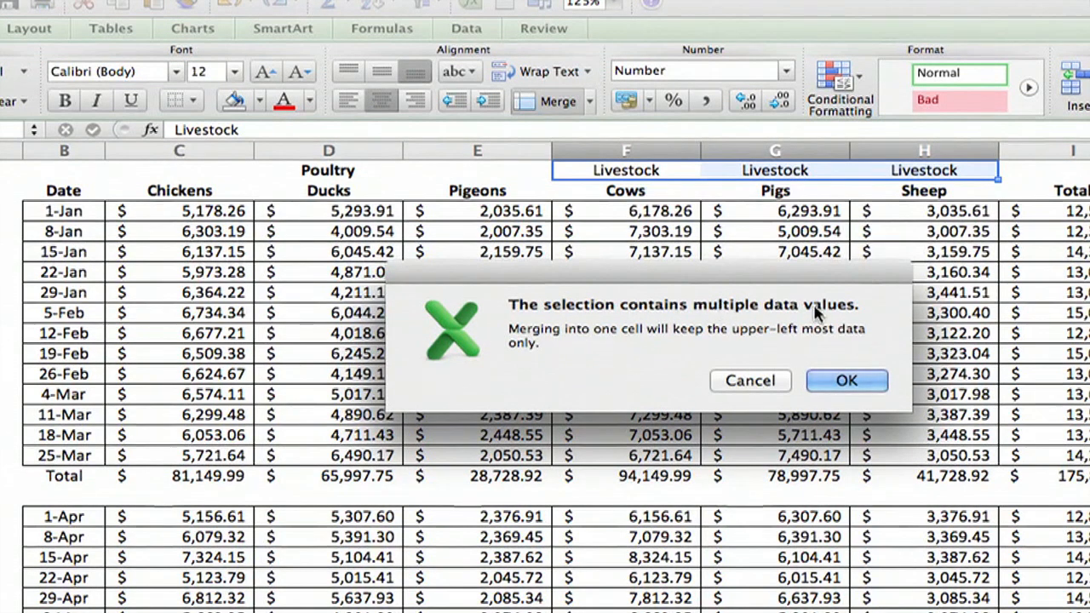
pyautogui.moveTo(503, 345)
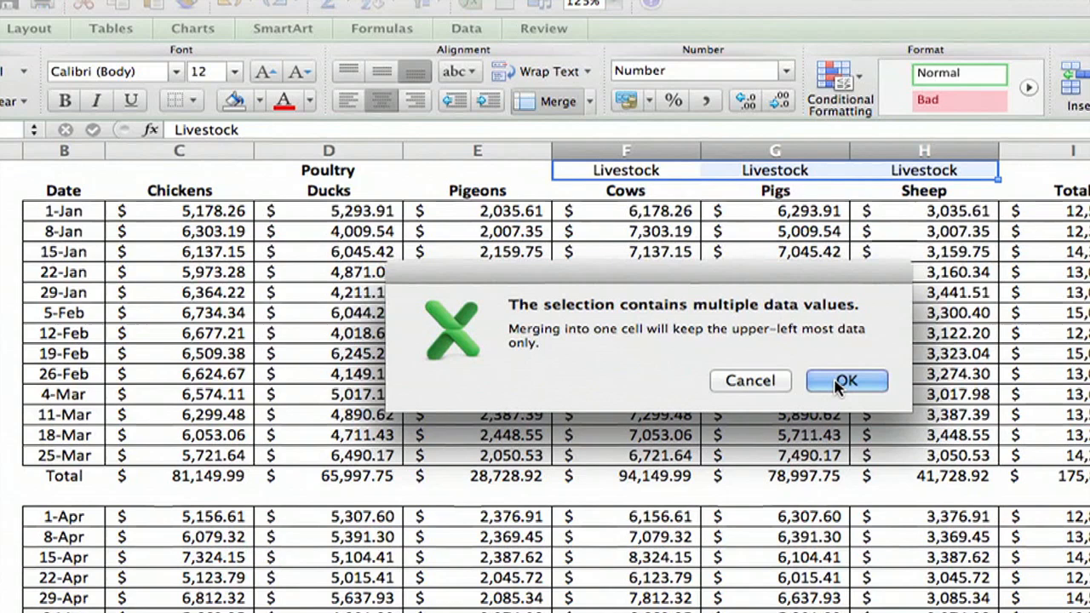
# Accept the warning to keep one centred Livestock heading, then select the Poultry cell.
pyautogui.click(847, 381)
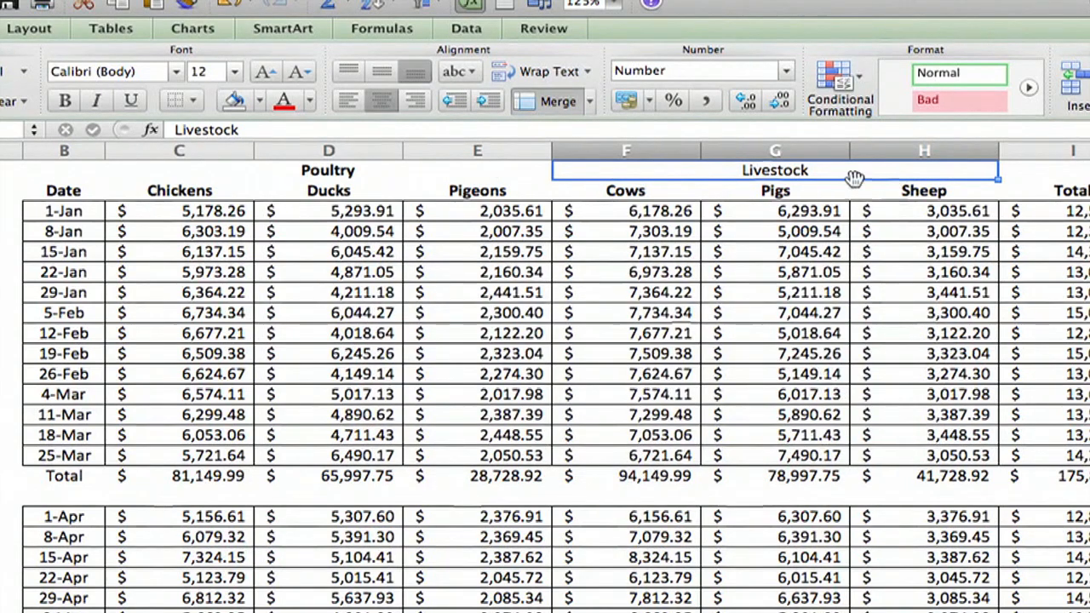
pyautogui.moveTo(856, 179)
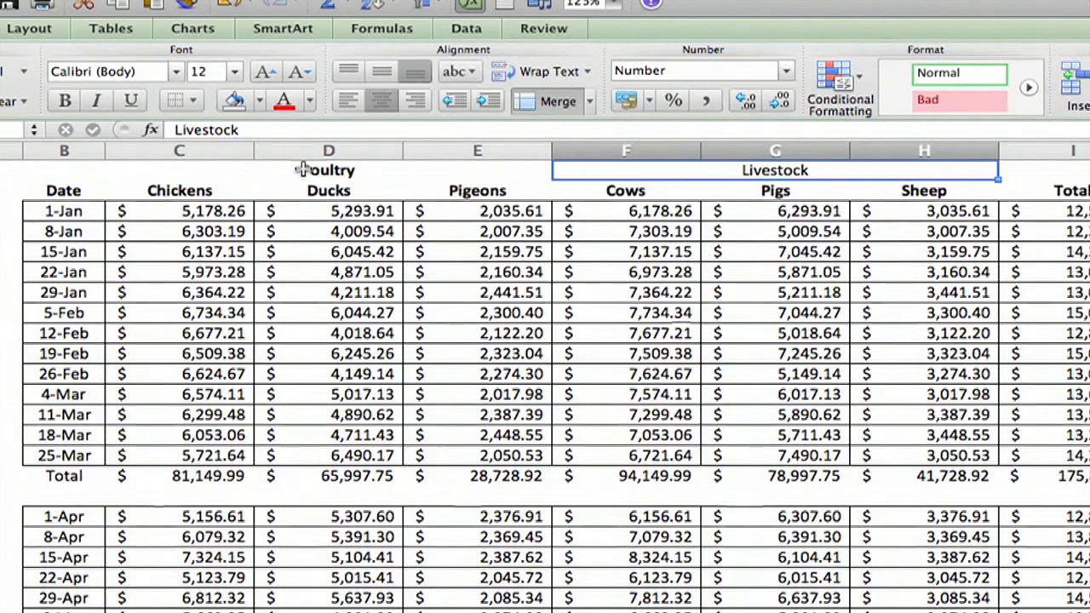
pyautogui.click(328, 170)
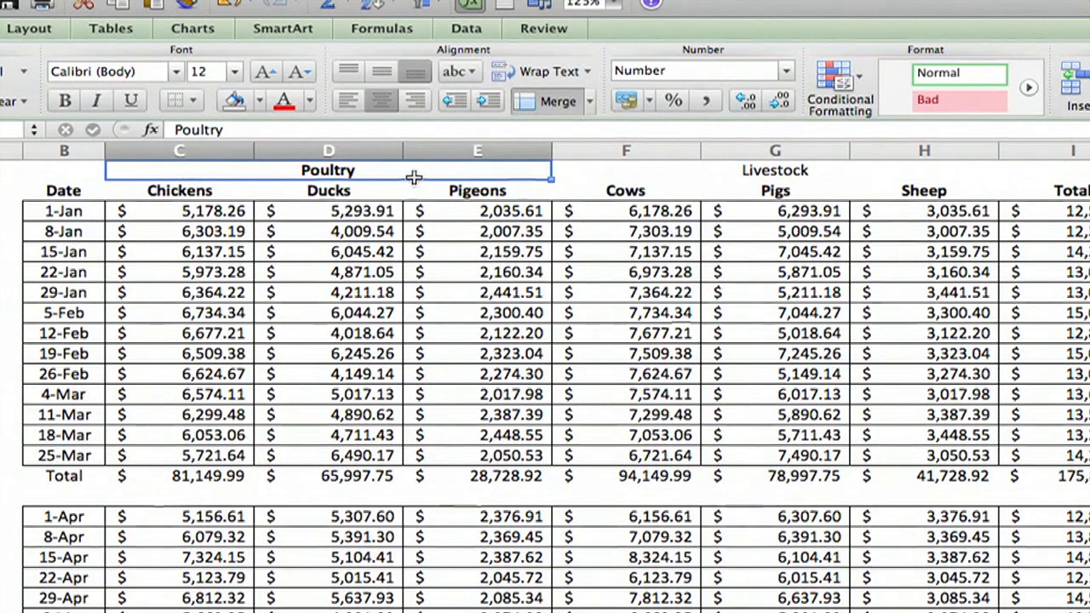